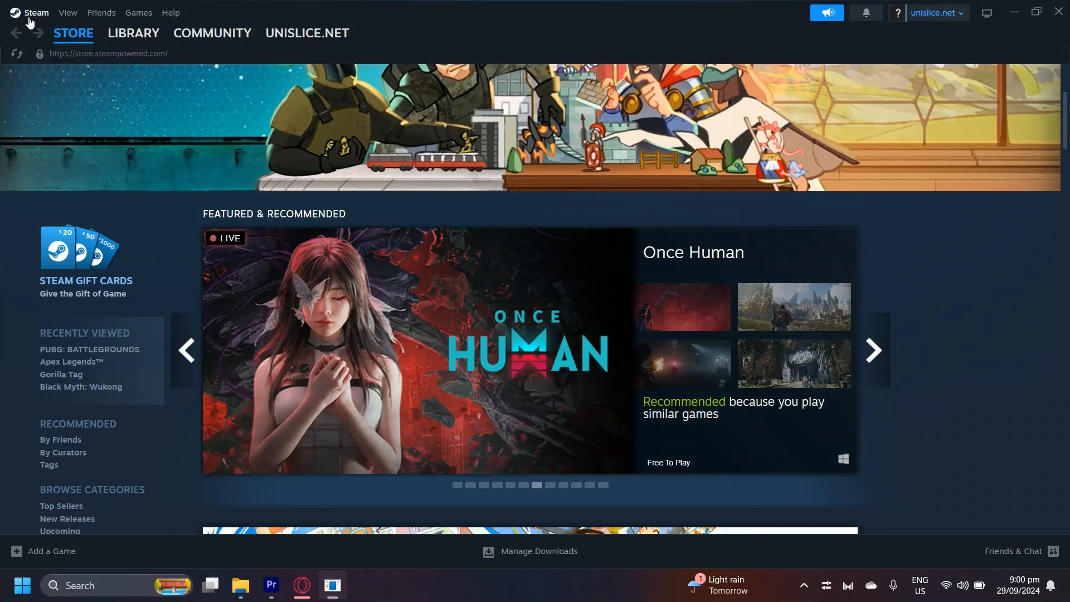
Open Steam Settings from the Steam menu and go to the Family page.
click(35, 12)
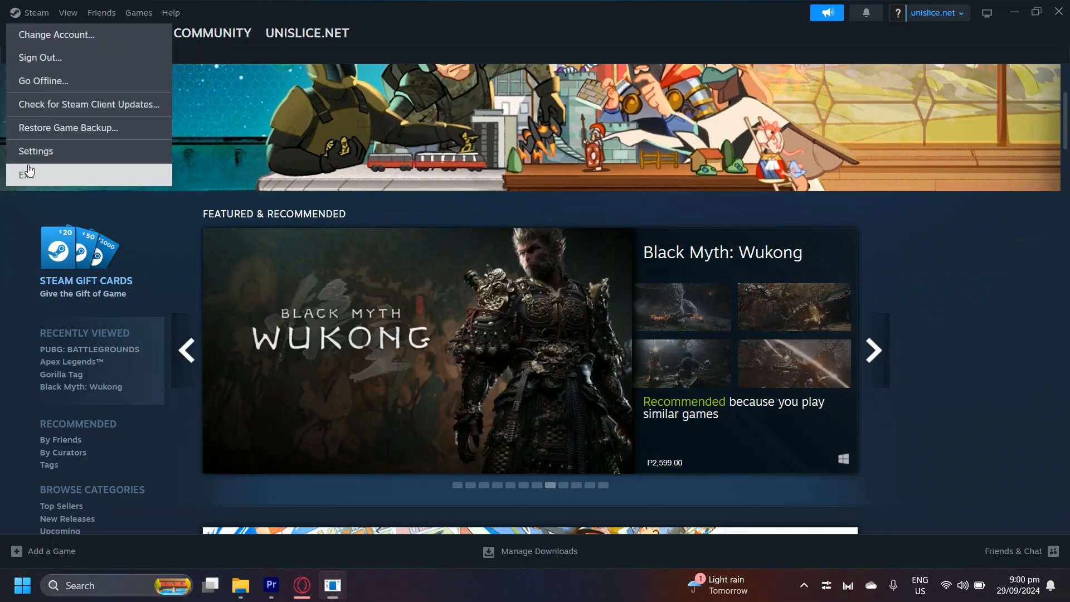
click(35, 151)
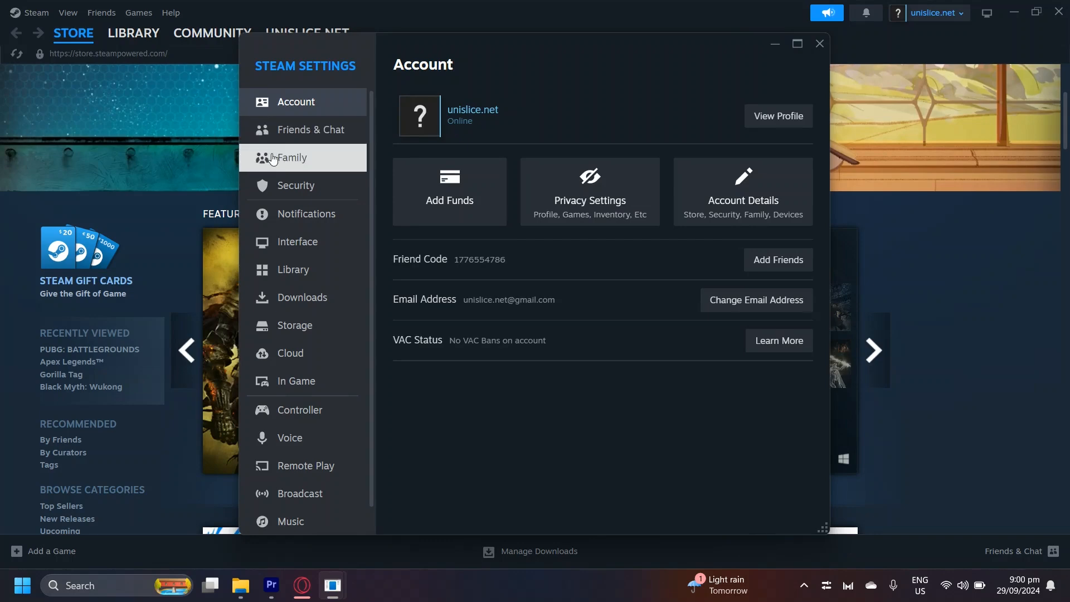
click(291, 158)
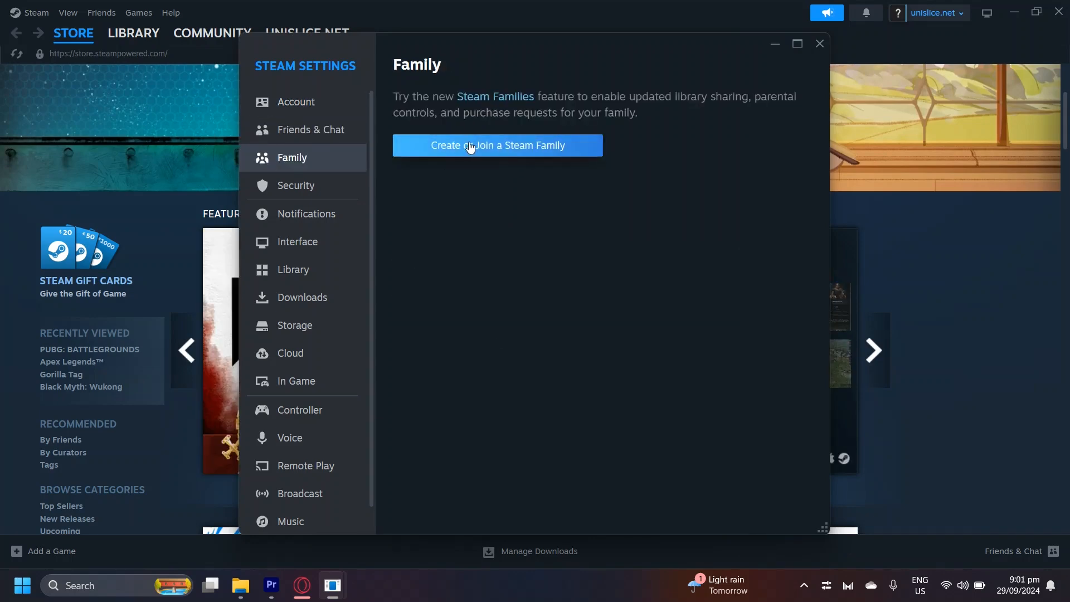
mouse_move(514, 151)
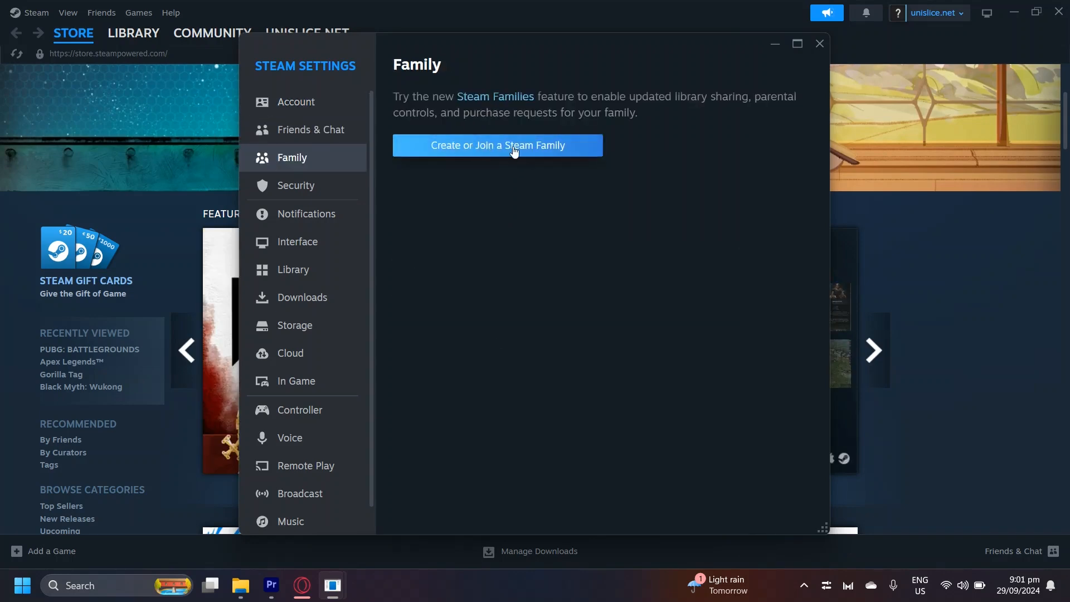
Choose 'Create or Join a Steam Family' to reach the Family Management setup page.
click(496, 145)
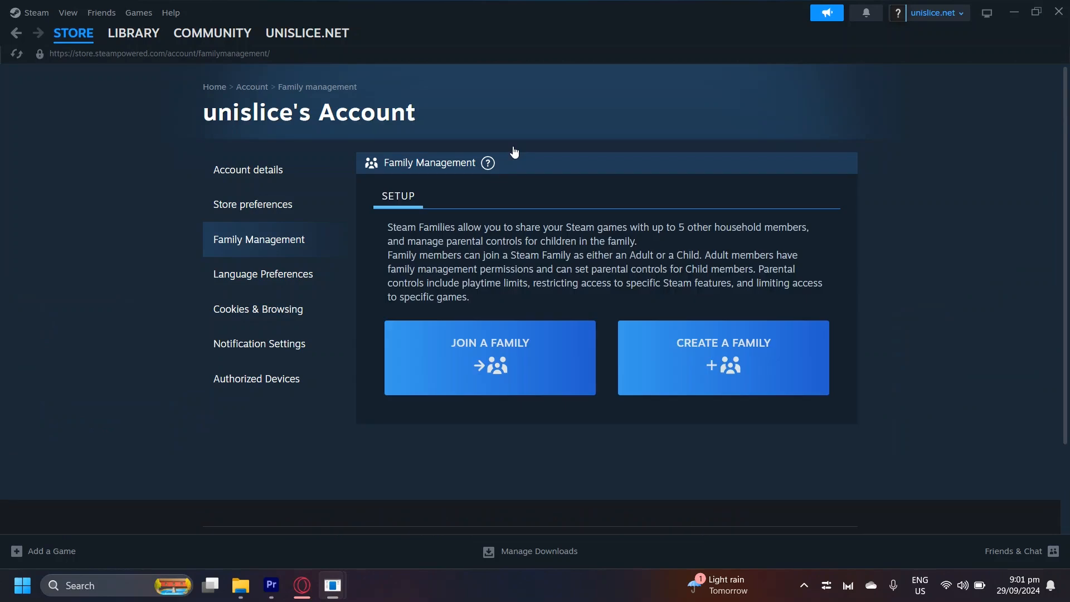
mouse_move(307, 24)
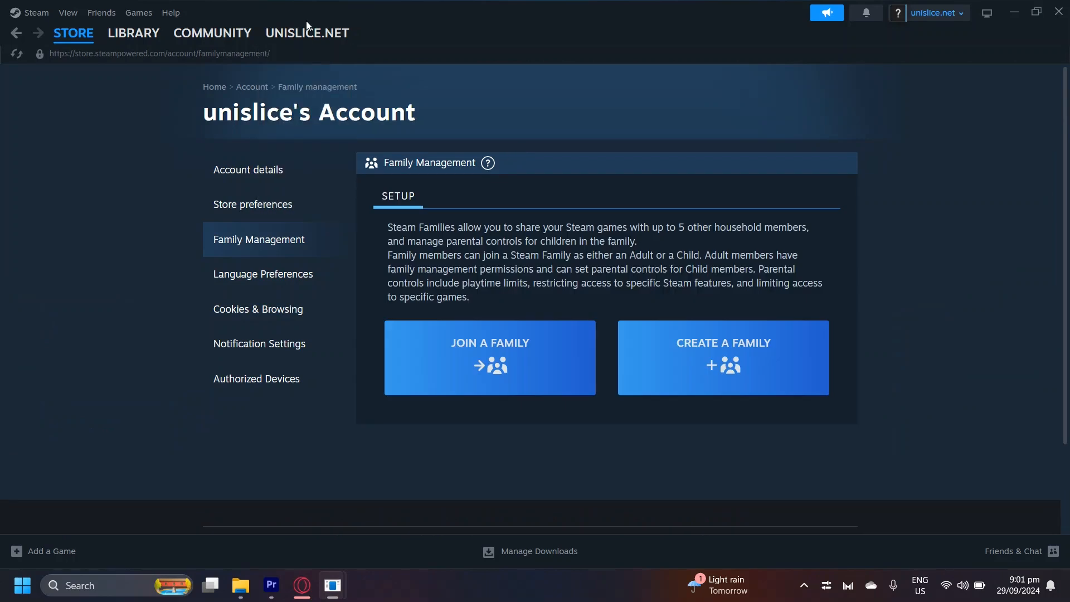
mouse_move(756, 323)
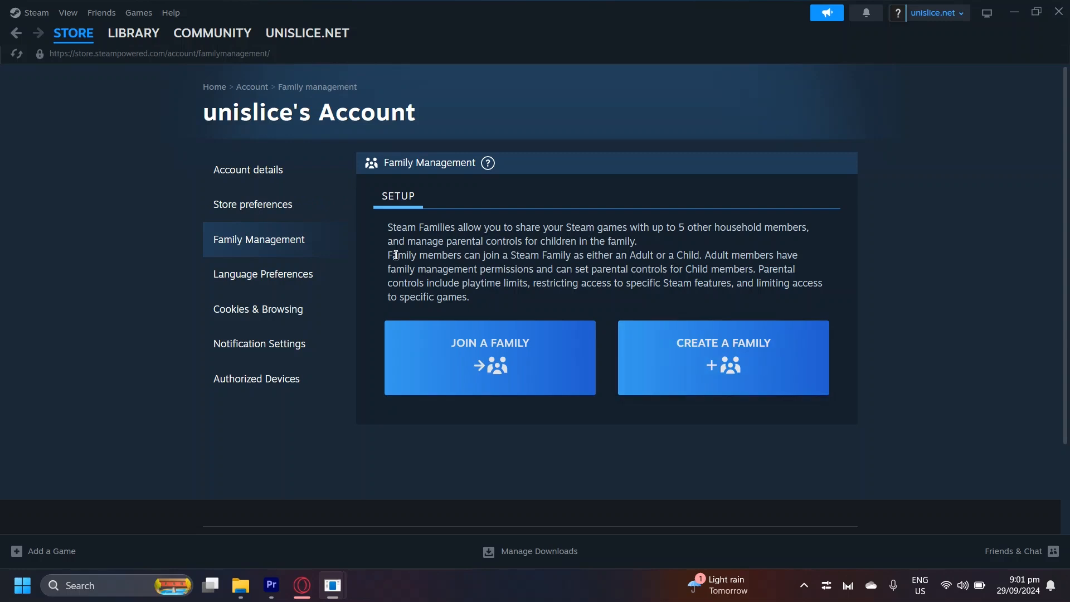
mouse_move(601, 226)
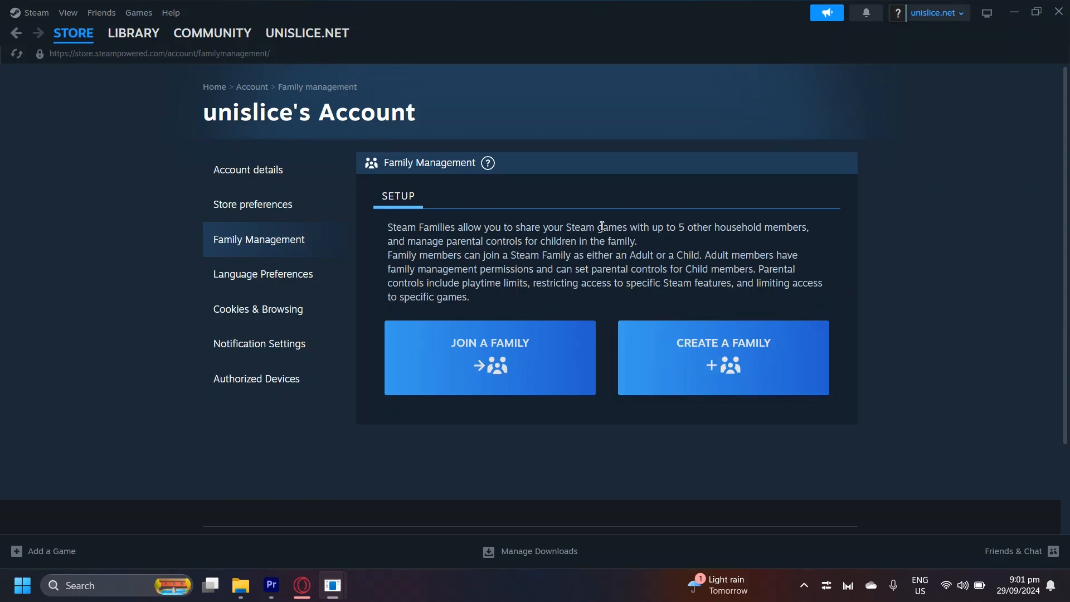
mouse_move(615, 237)
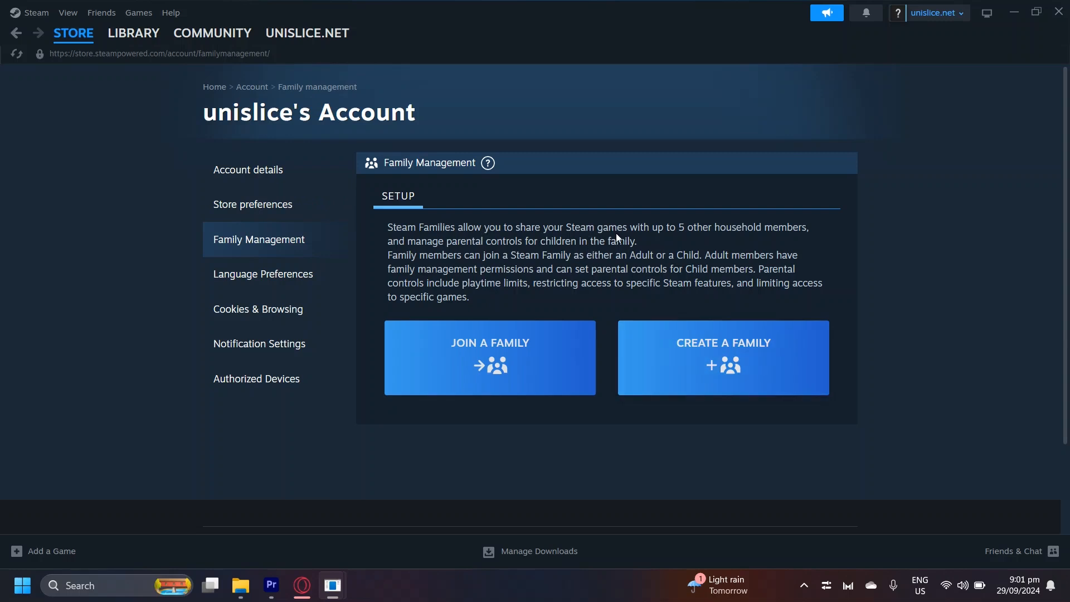
mouse_move(562, 259)
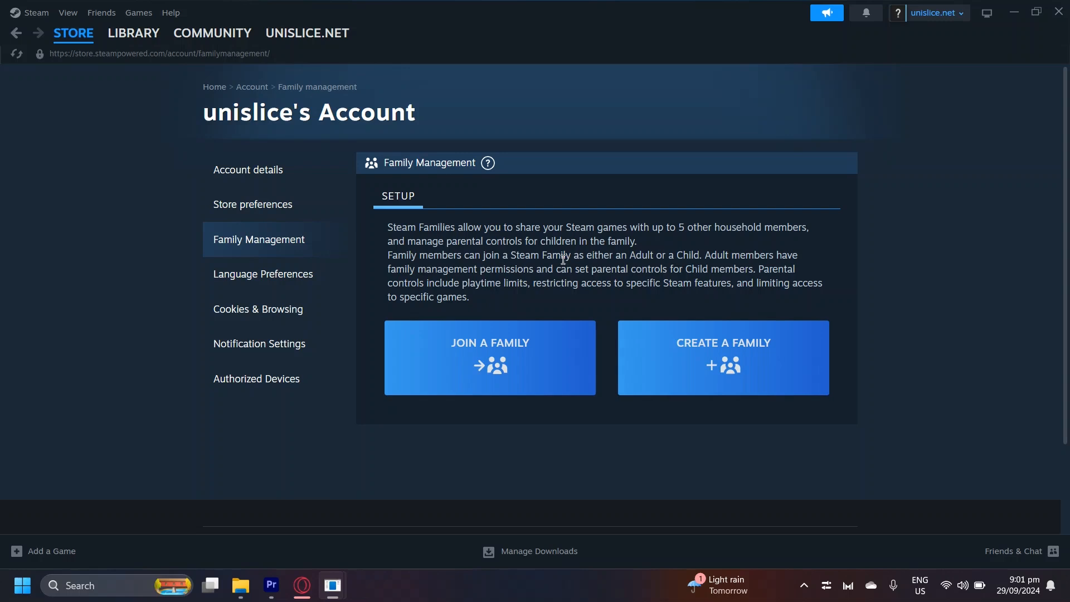
mouse_move(722, 360)
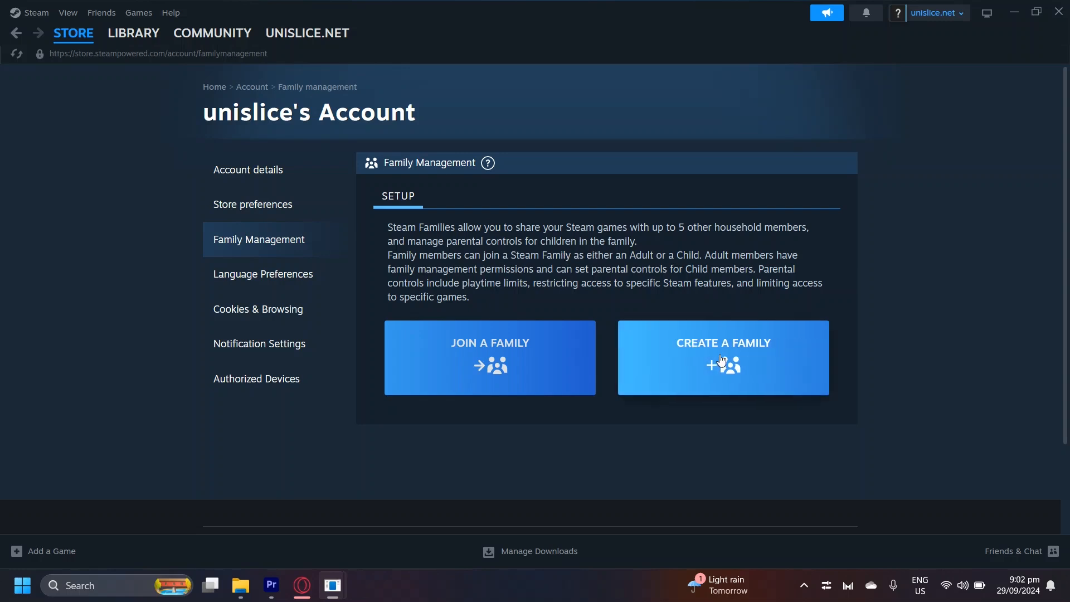
mouse_move(717, 356)
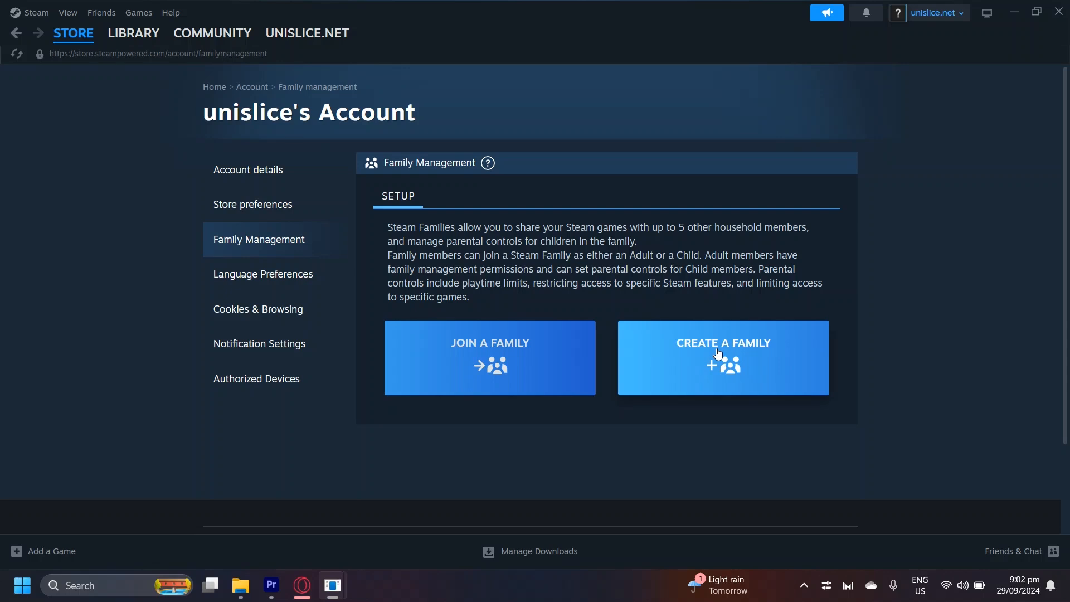
mouse_move(617, 254)
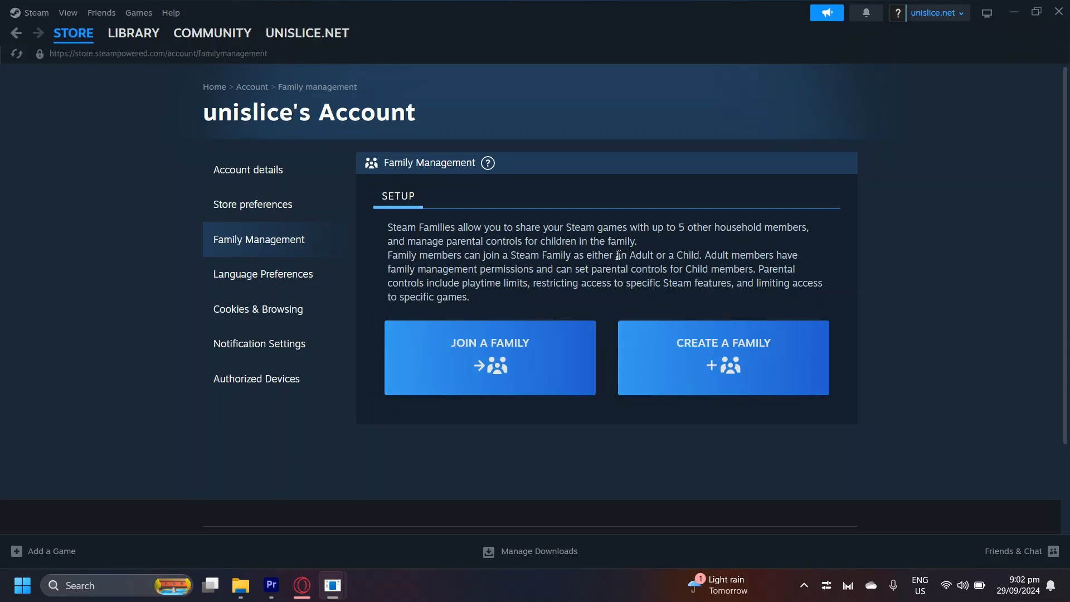
mouse_move(728, 355)
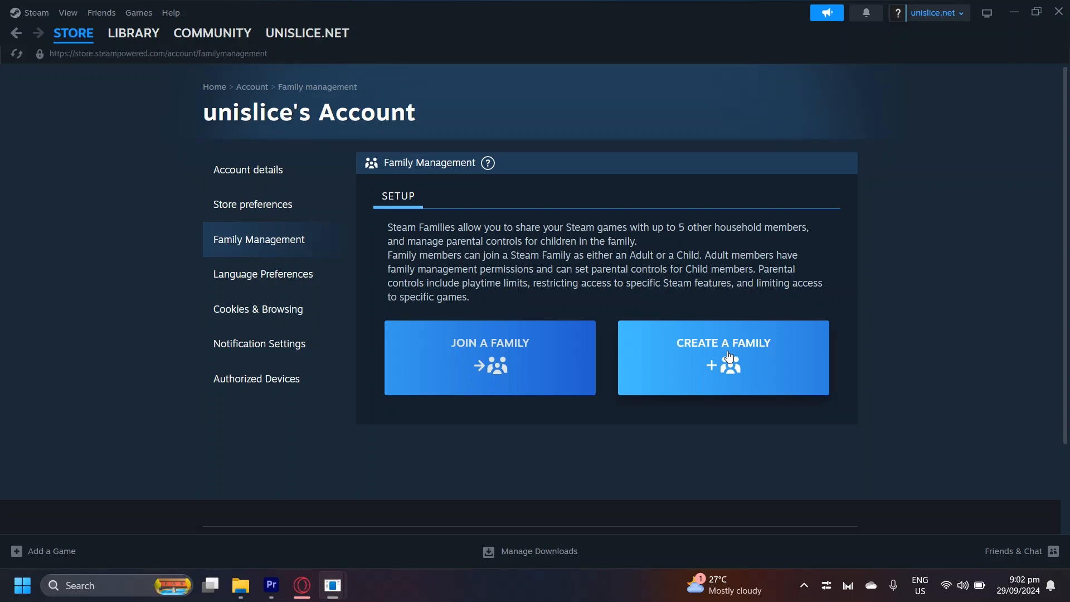
mouse_move(523, 365)
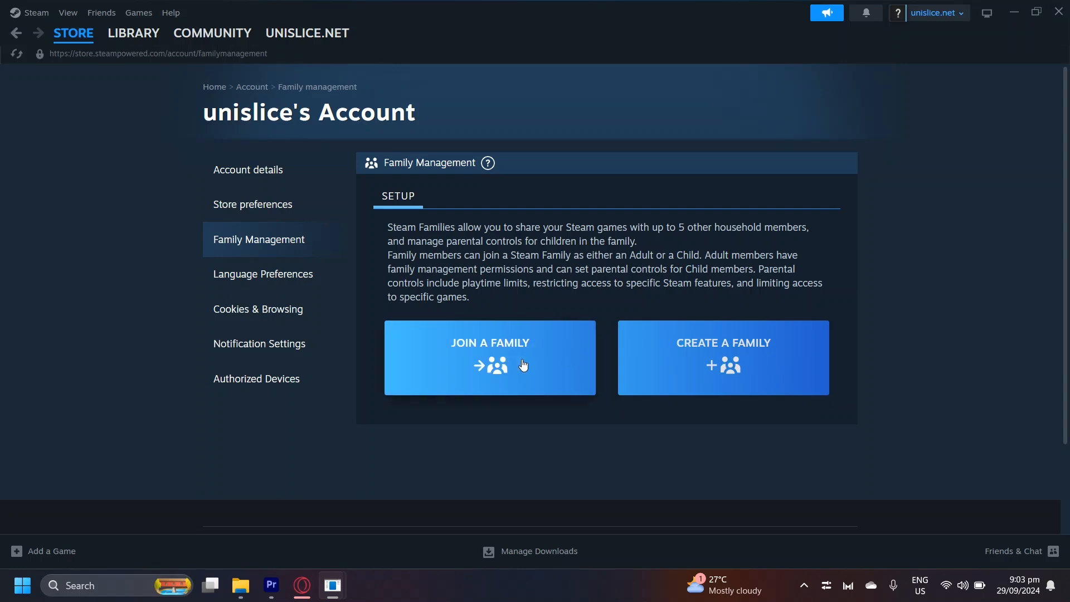
mouse_move(531, 301)
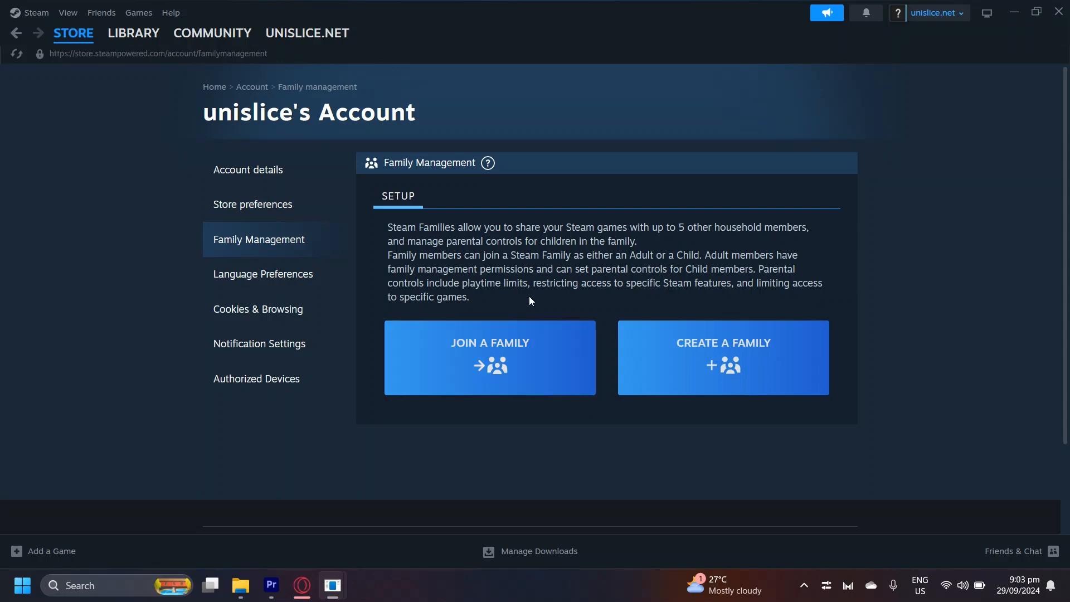